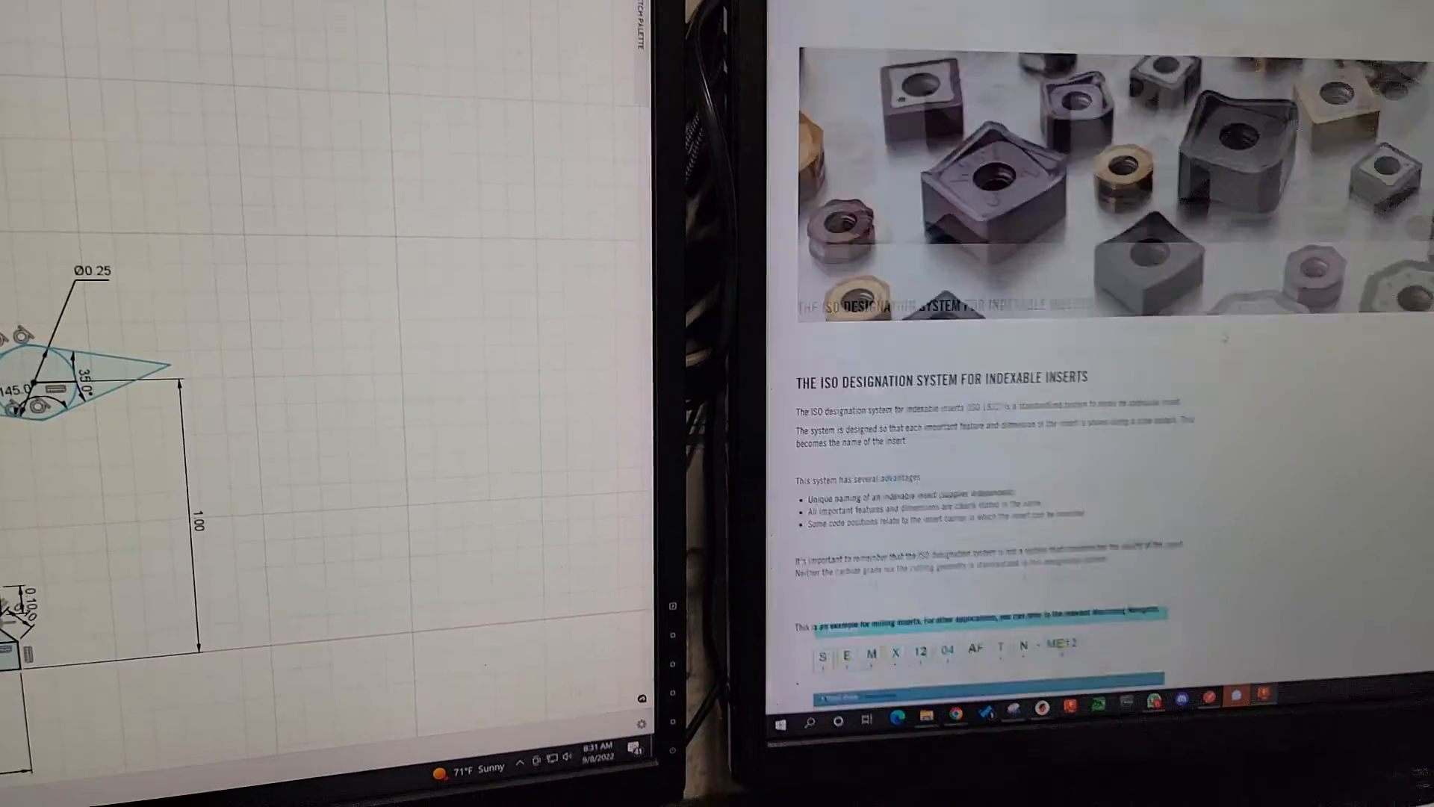
- Scroll the Seco ISO designation page down to the milling insert example and shape charts
{"action": "scroll", "scroll_direction": "down", "scroll_amount": 3}
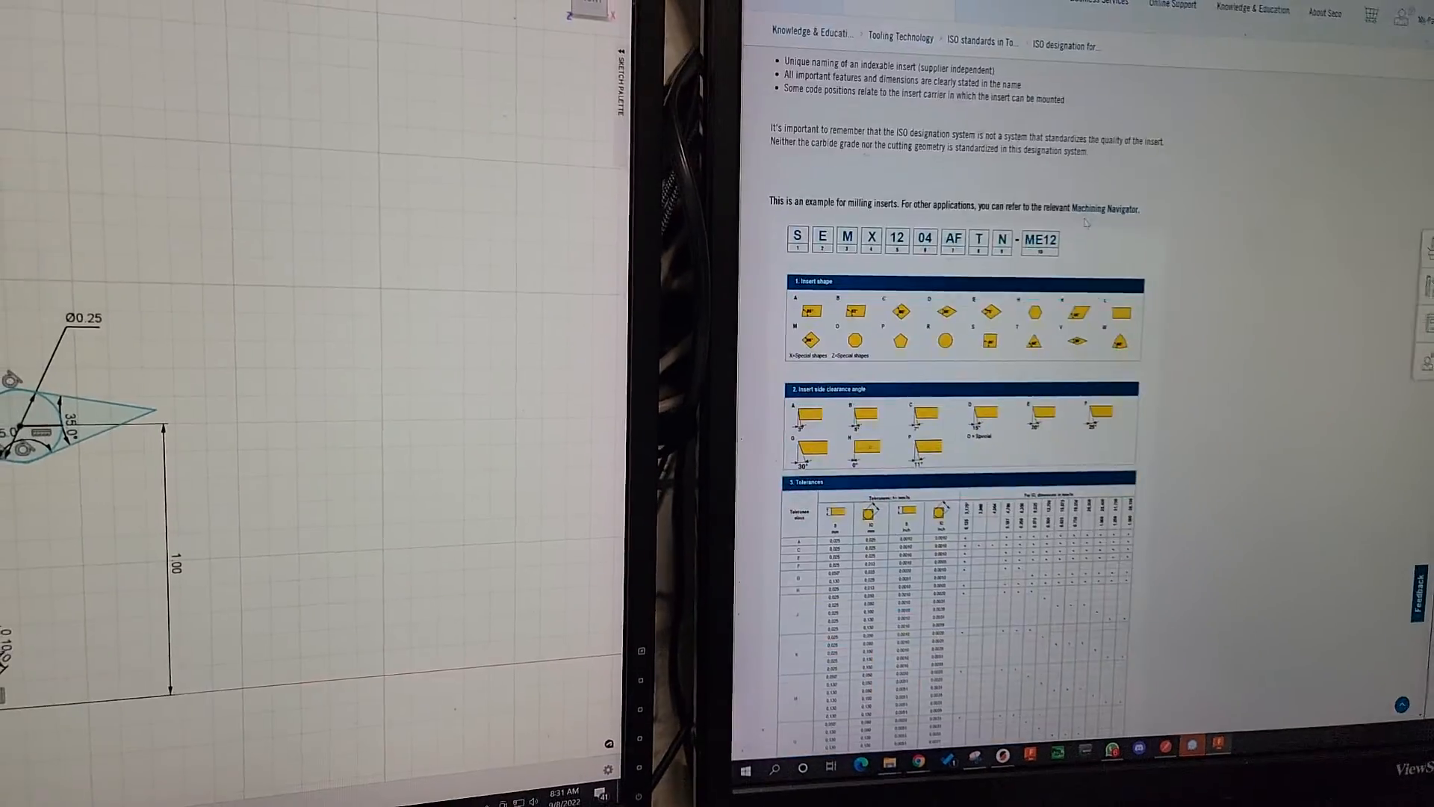
{"action": "scroll", "scroll_direction": "down", "scroll_amount": 3}
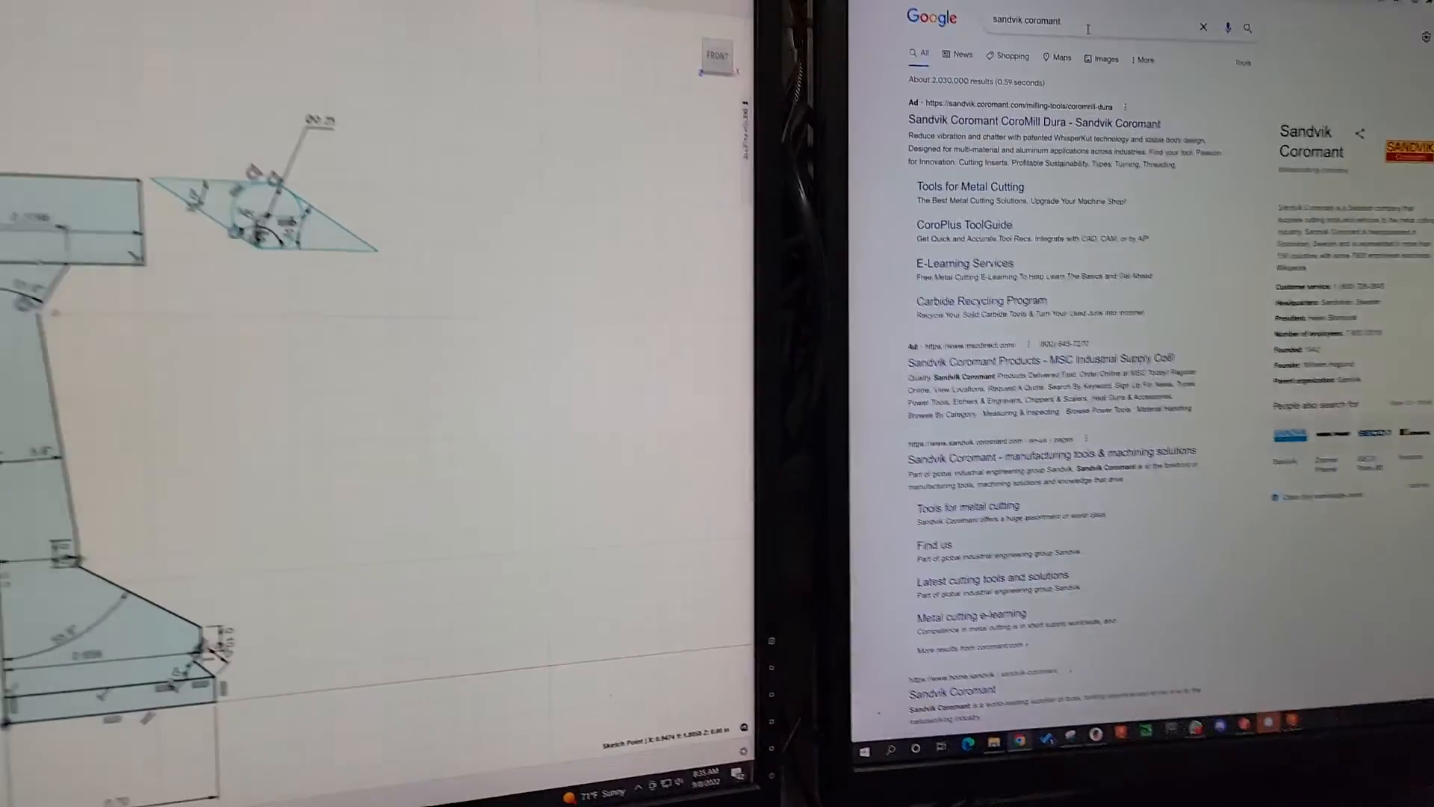
- Open the CoroMill Dura solid end mill page from the Sandvik Coromant search results
{"action": "left_click", "coordinate": [1034, 123]}
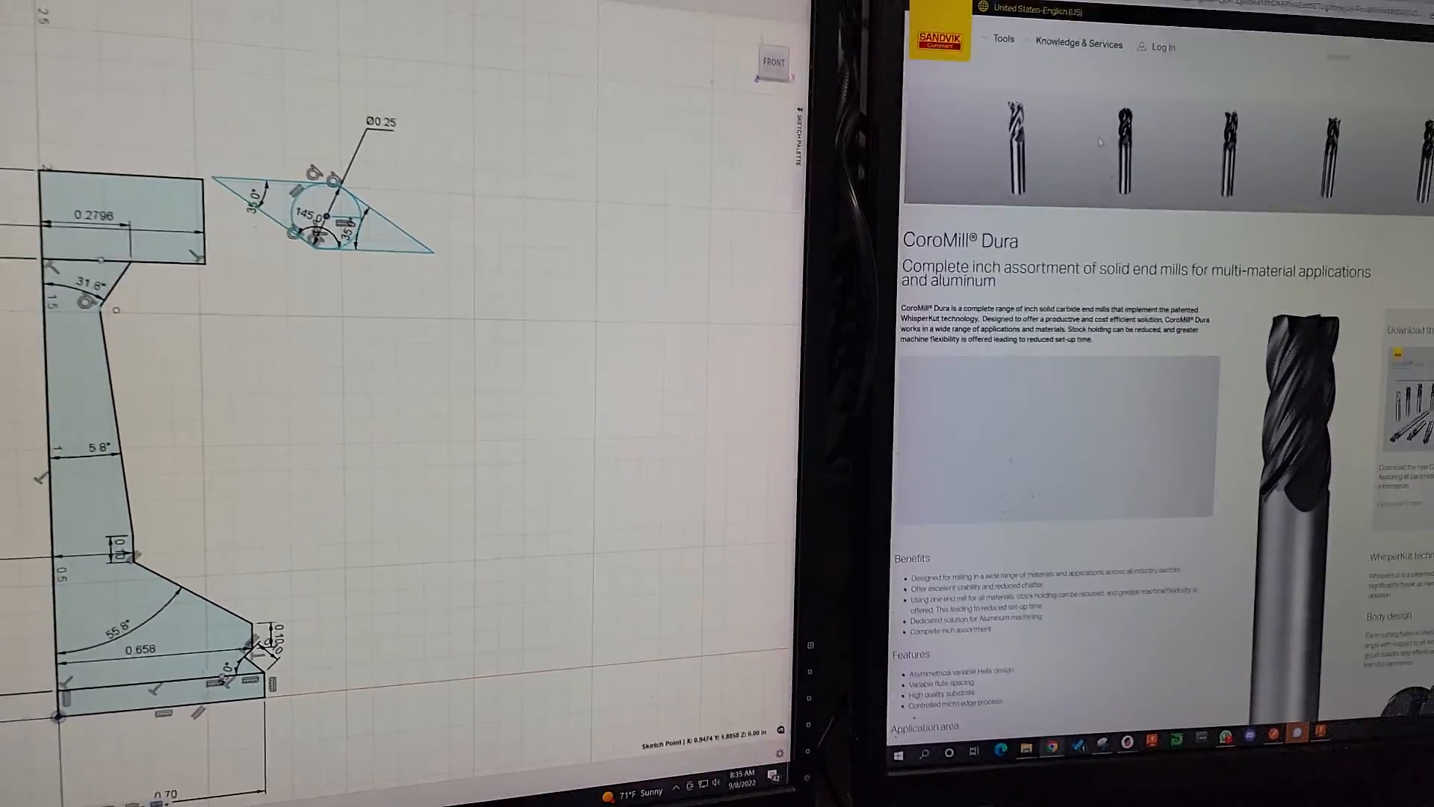